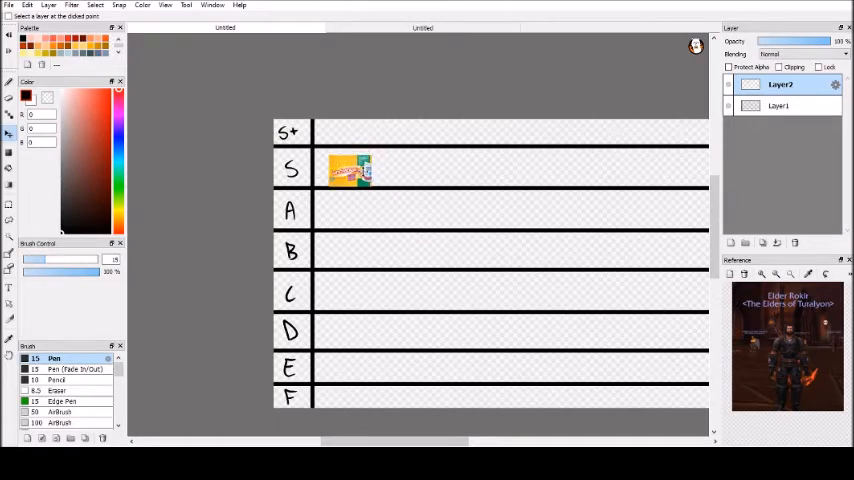
Drag the pasted Lunchables image from the S row down into the A row
left_click_drag(350, 168, 330, 208)
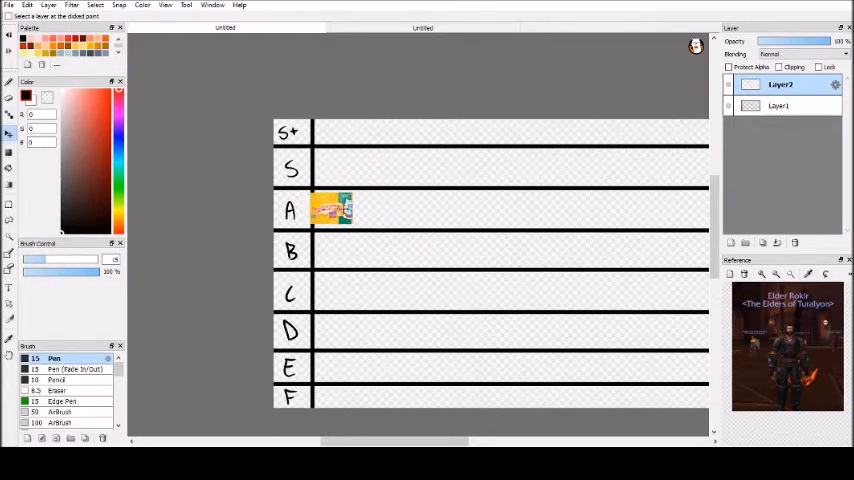
left_click_drag(330, 208, 330, 248)
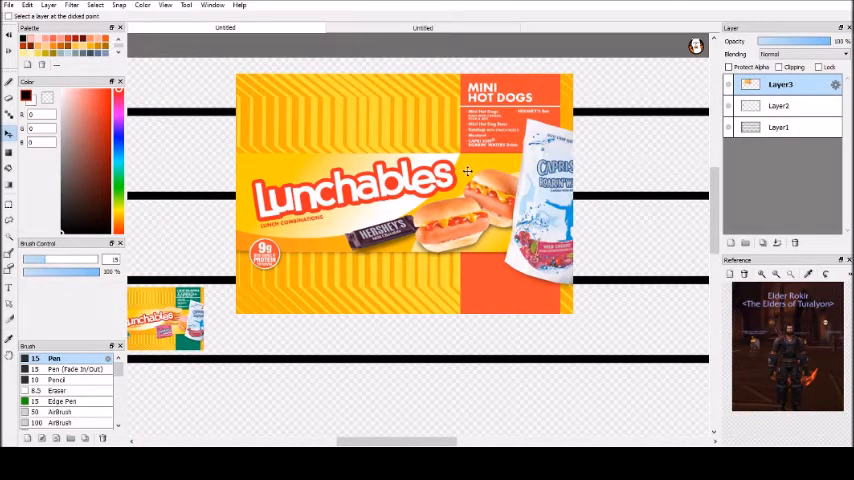
mouse_move(528, 264)
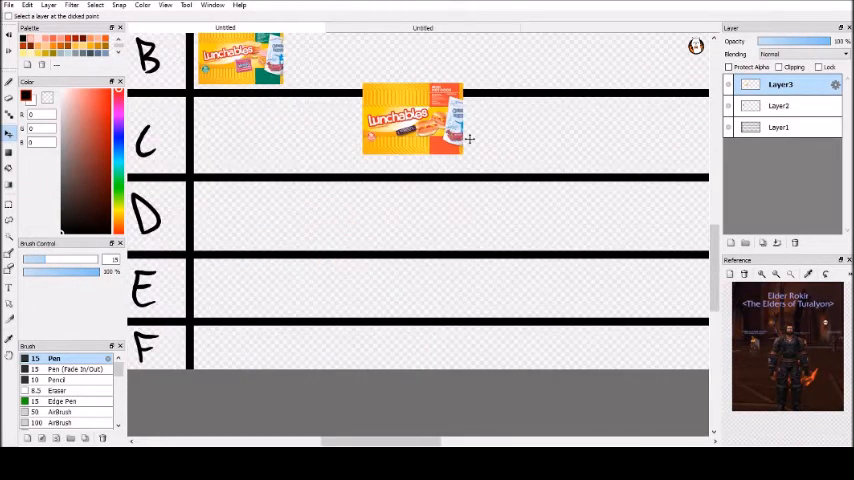
Drag the shrunken Mini Hot Dogs image down into the E row
left_click_drag(410, 120, 290, 330)
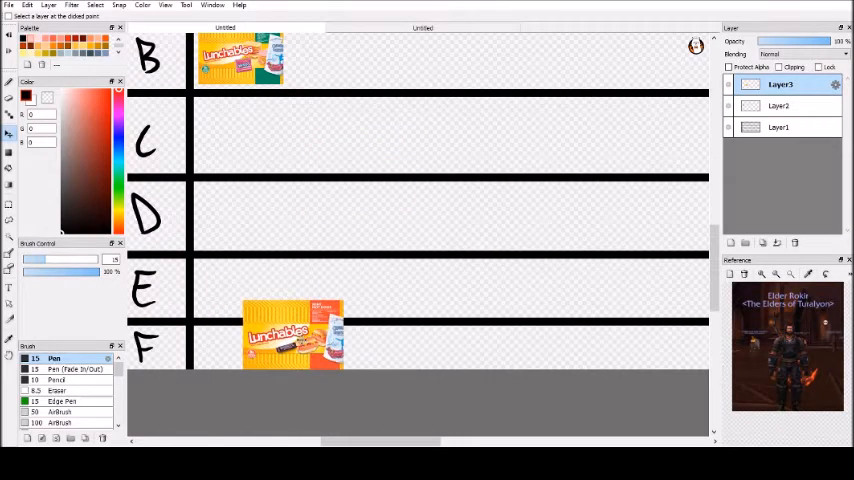
left_click_drag(292, 332, 248, 214)
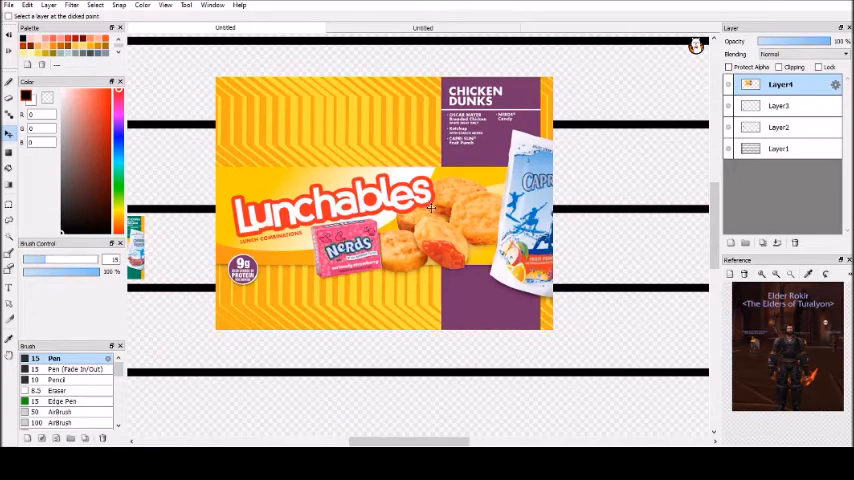
mouse_move(360, 204)
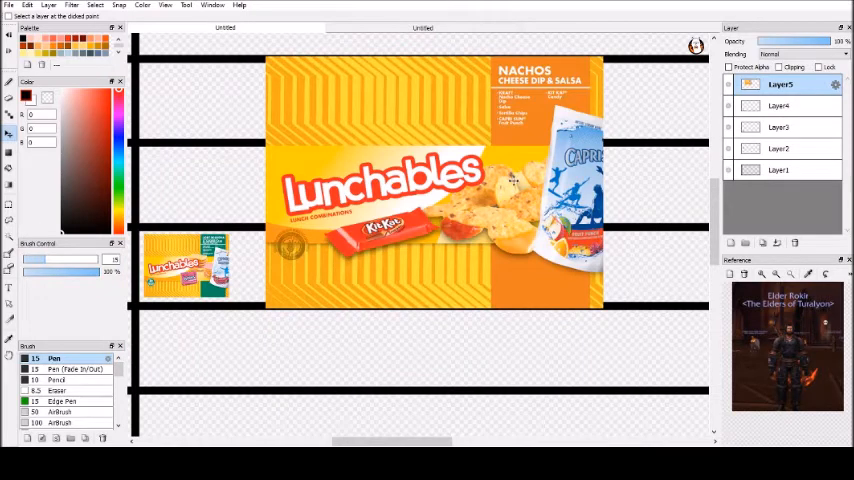
mouse_move(504, 188)
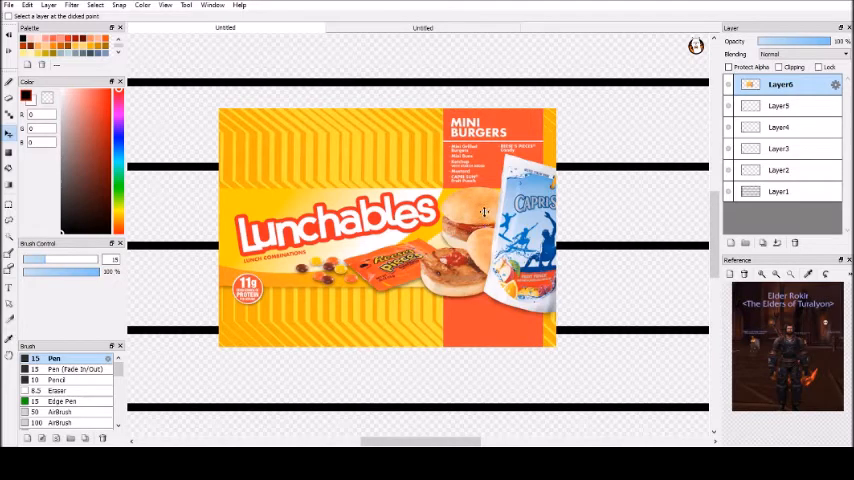
mouse_move(482, 220)
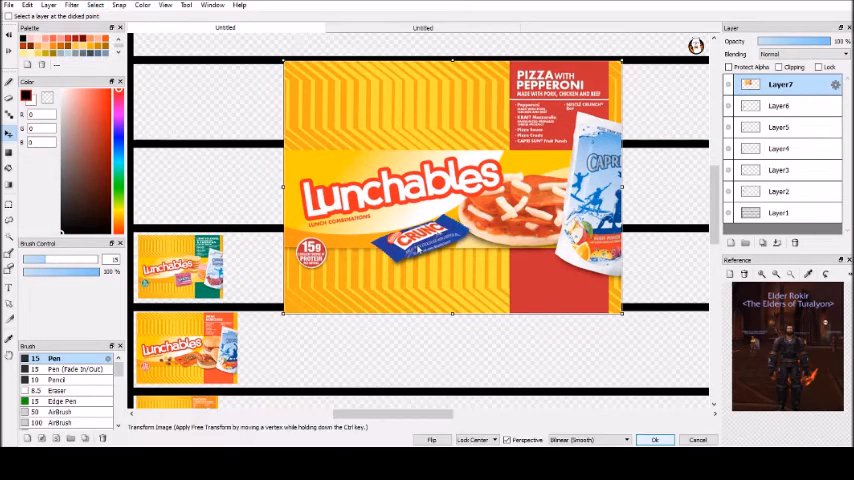
Scale the Pizza with Pepperoni package down to tier-row height
left_click_drag(620, 314, 508, 262)
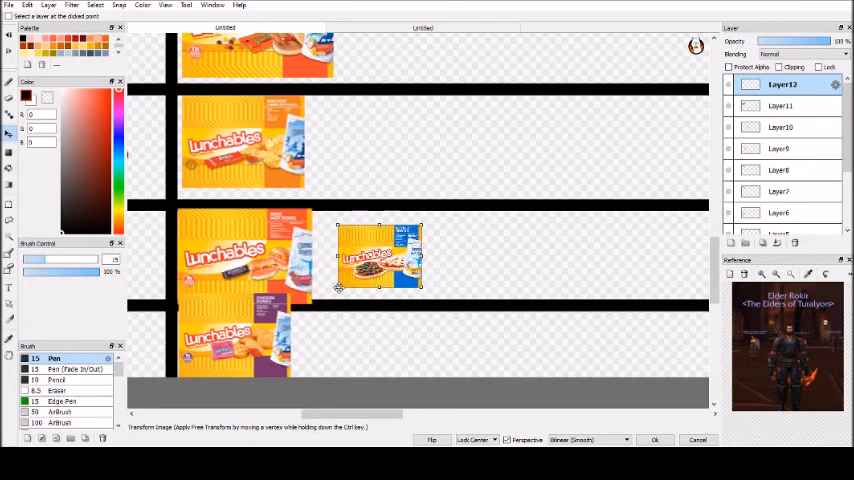
Place the last package image into the bottom F row and commit the move
left_click_drag(380, 258, 356, 336)
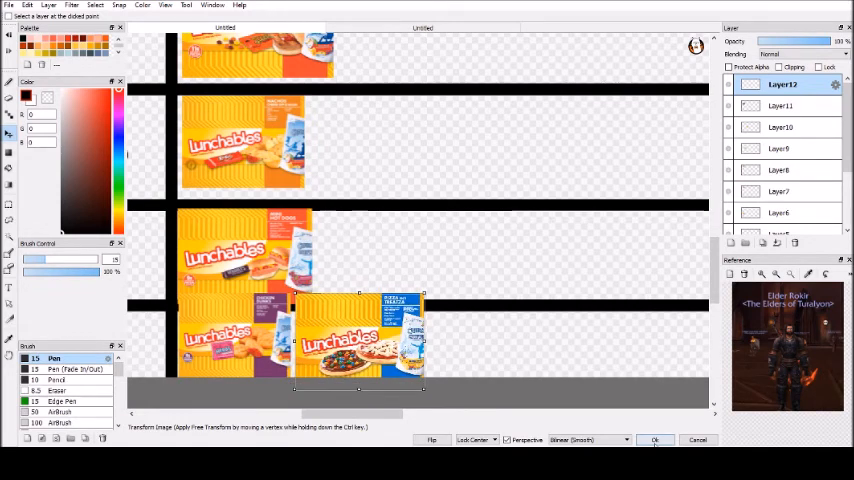
left_click(656, 438)
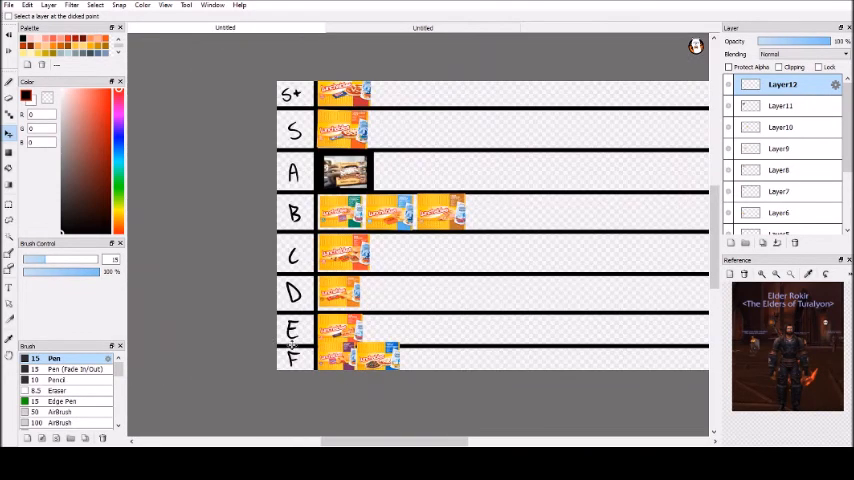